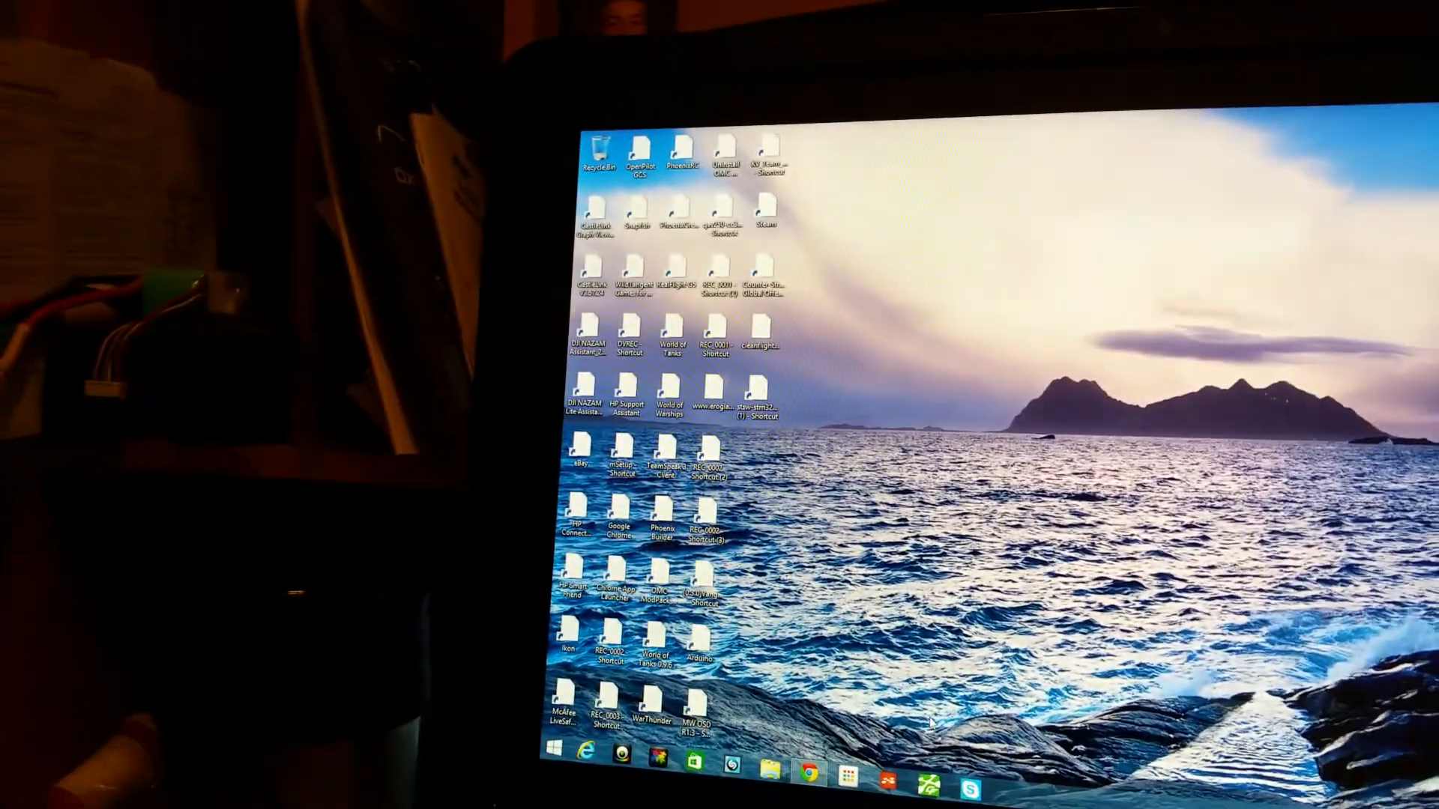
Launch Cleanflight Configurator from its desktop shortcut
double_click(765, 326)
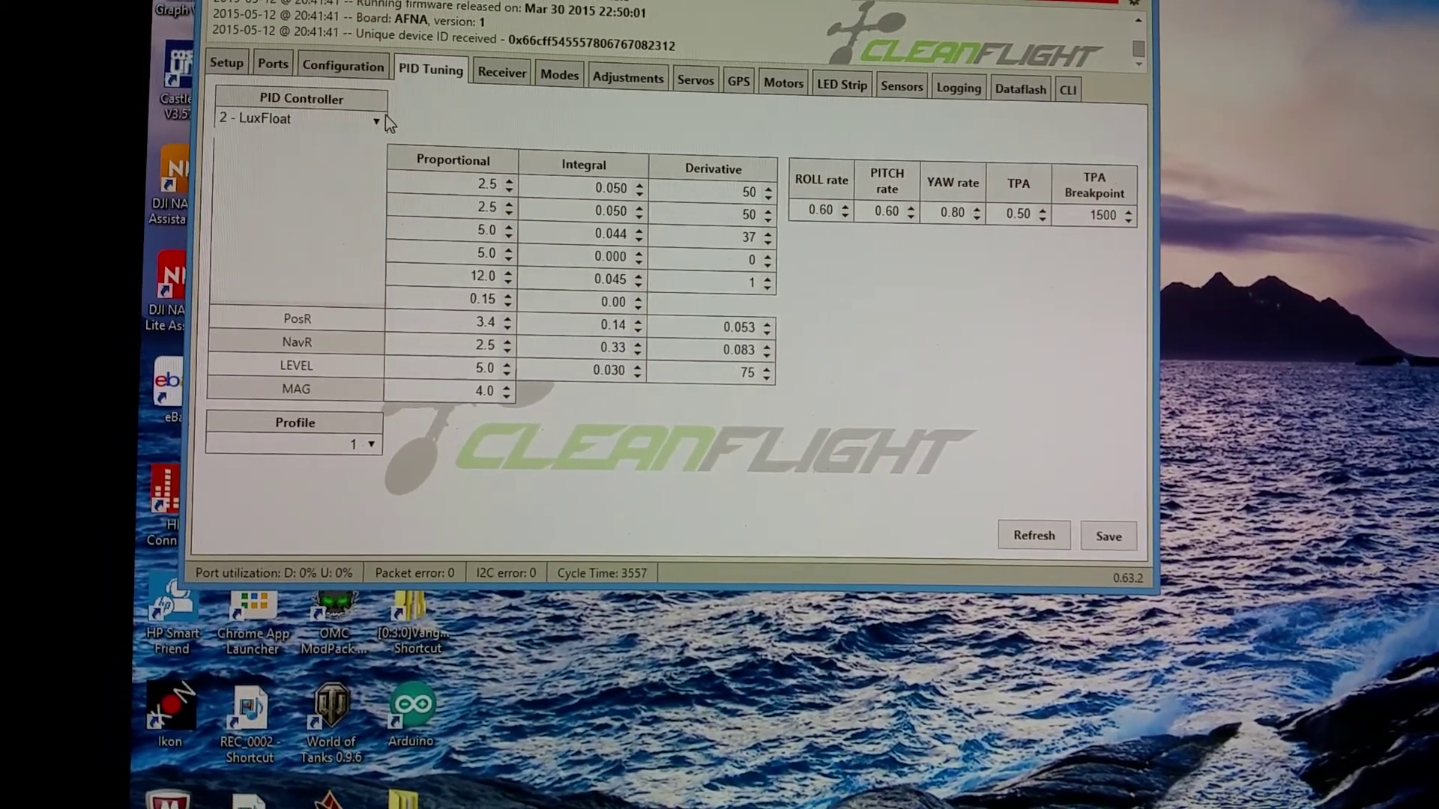
Browse the PID Controller dropdown and pick a controller type
click(374, 119)
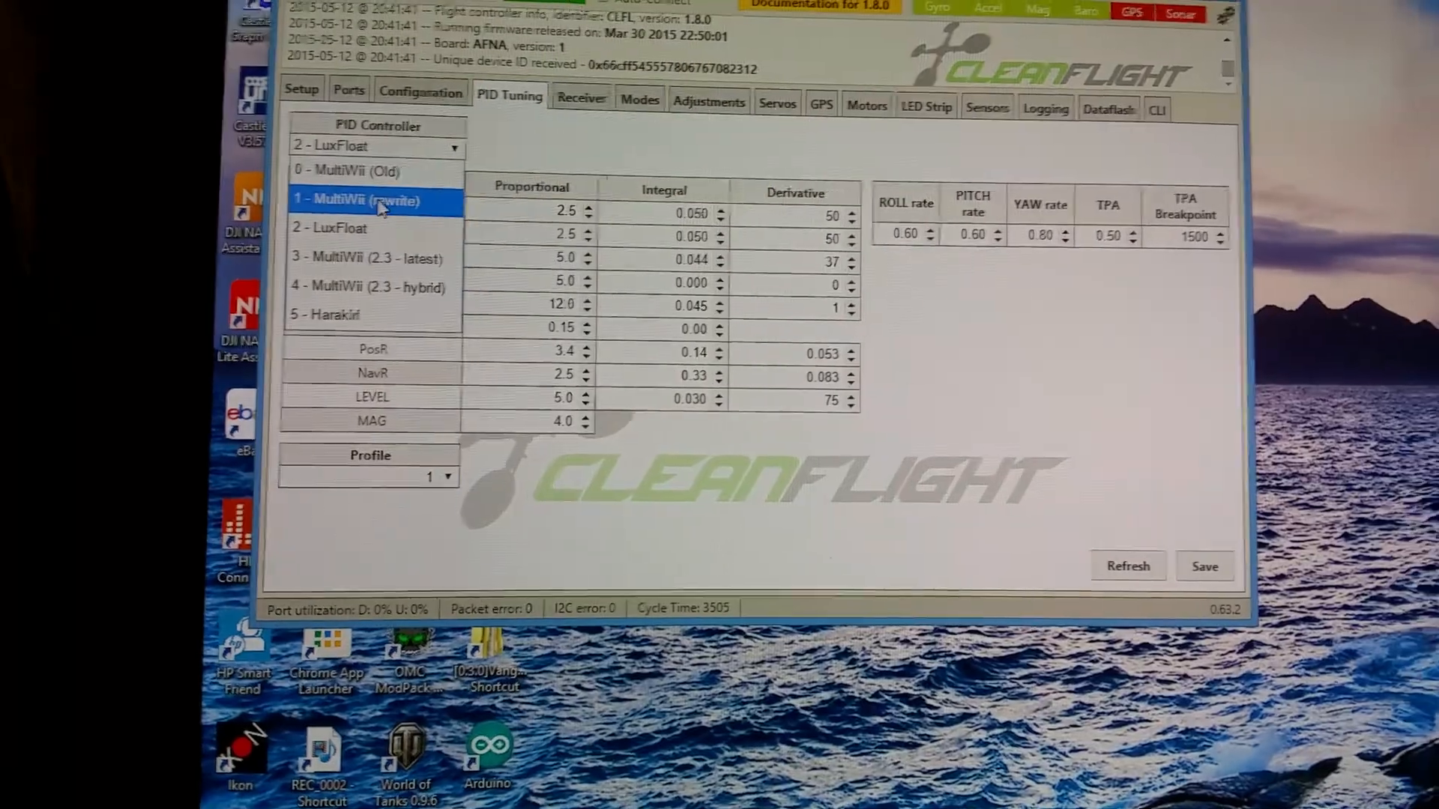
click(376, 199)
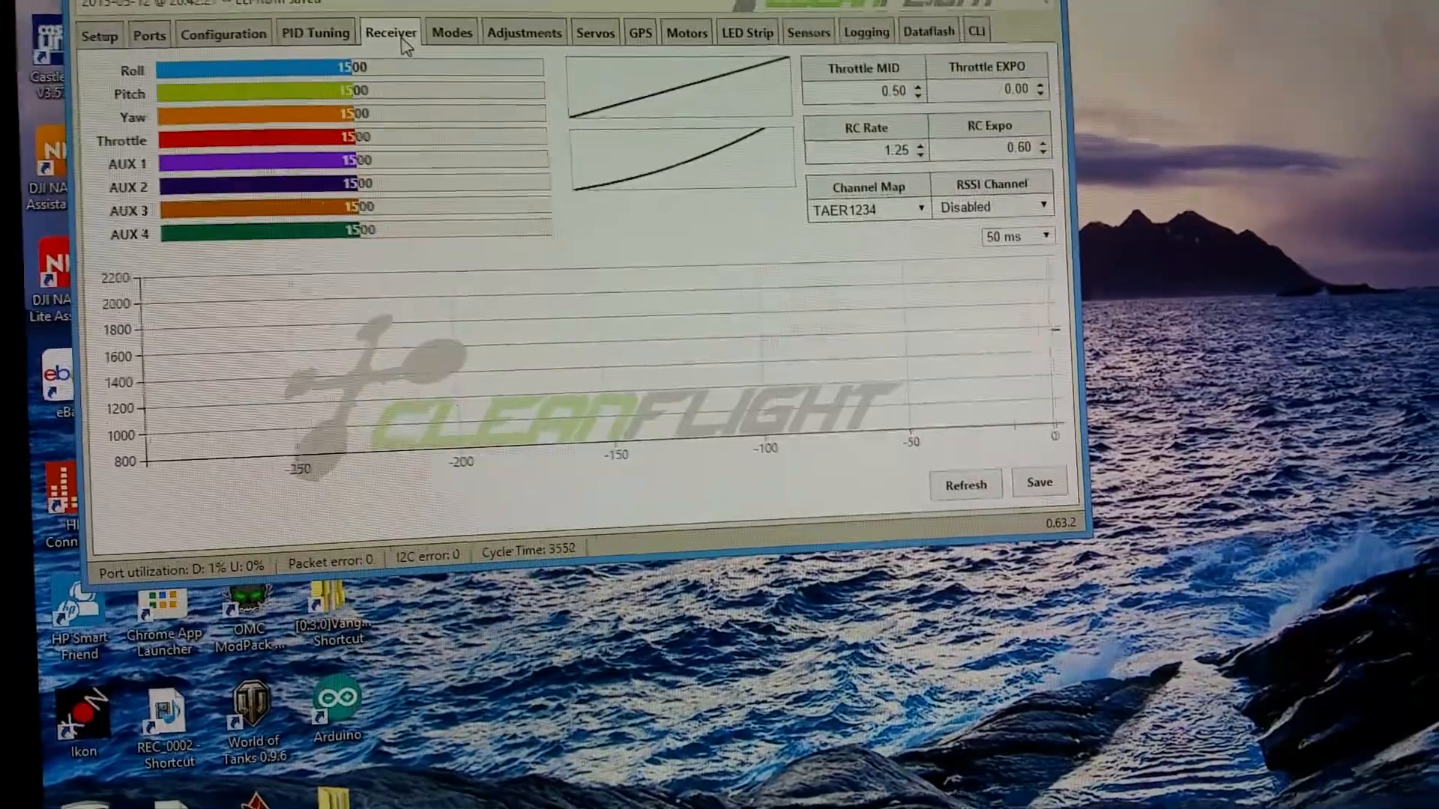
Open the Modes tab and scroll through the BARO and BEEPER ranges
click(422, 41)
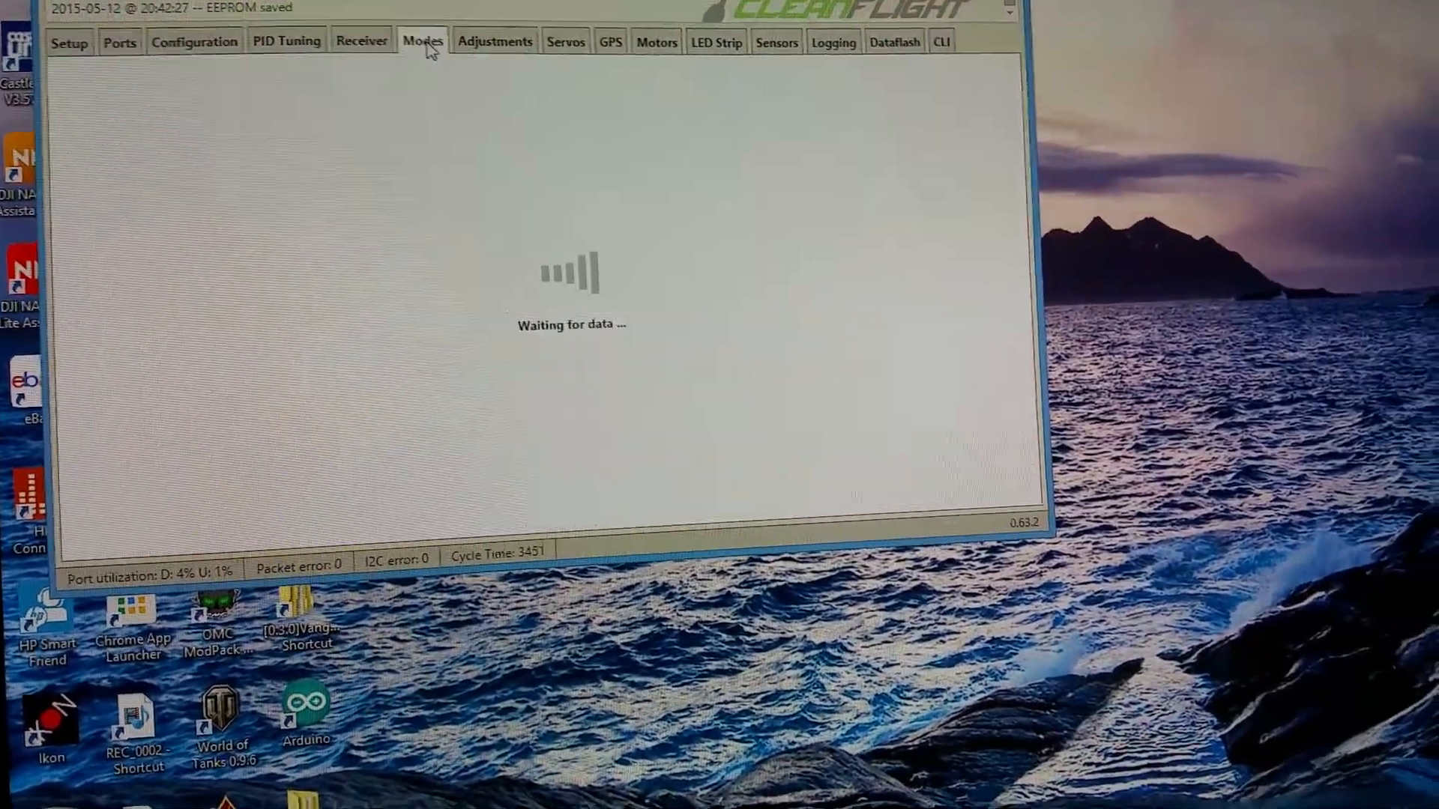
click(423, 40)
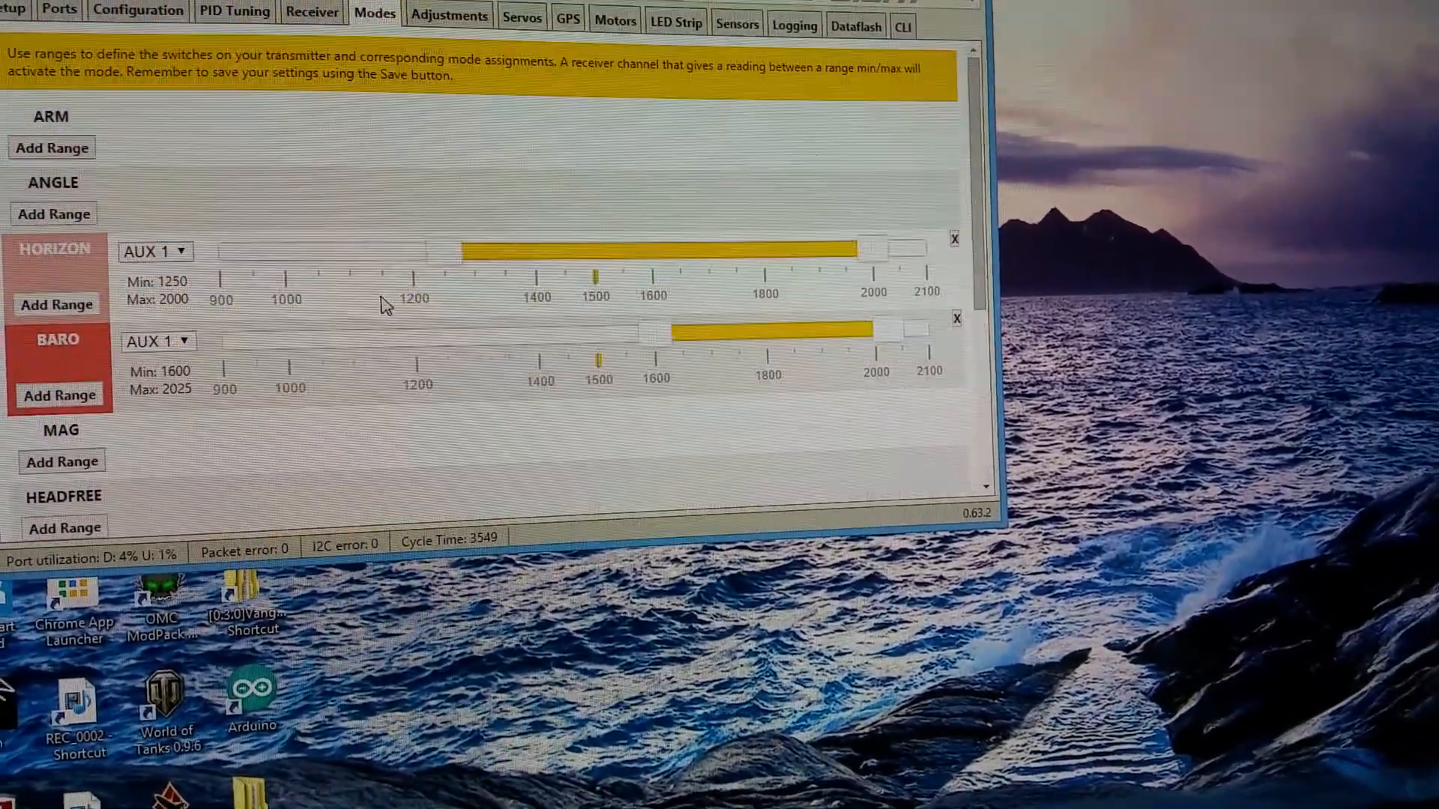
scroll(down, 3)
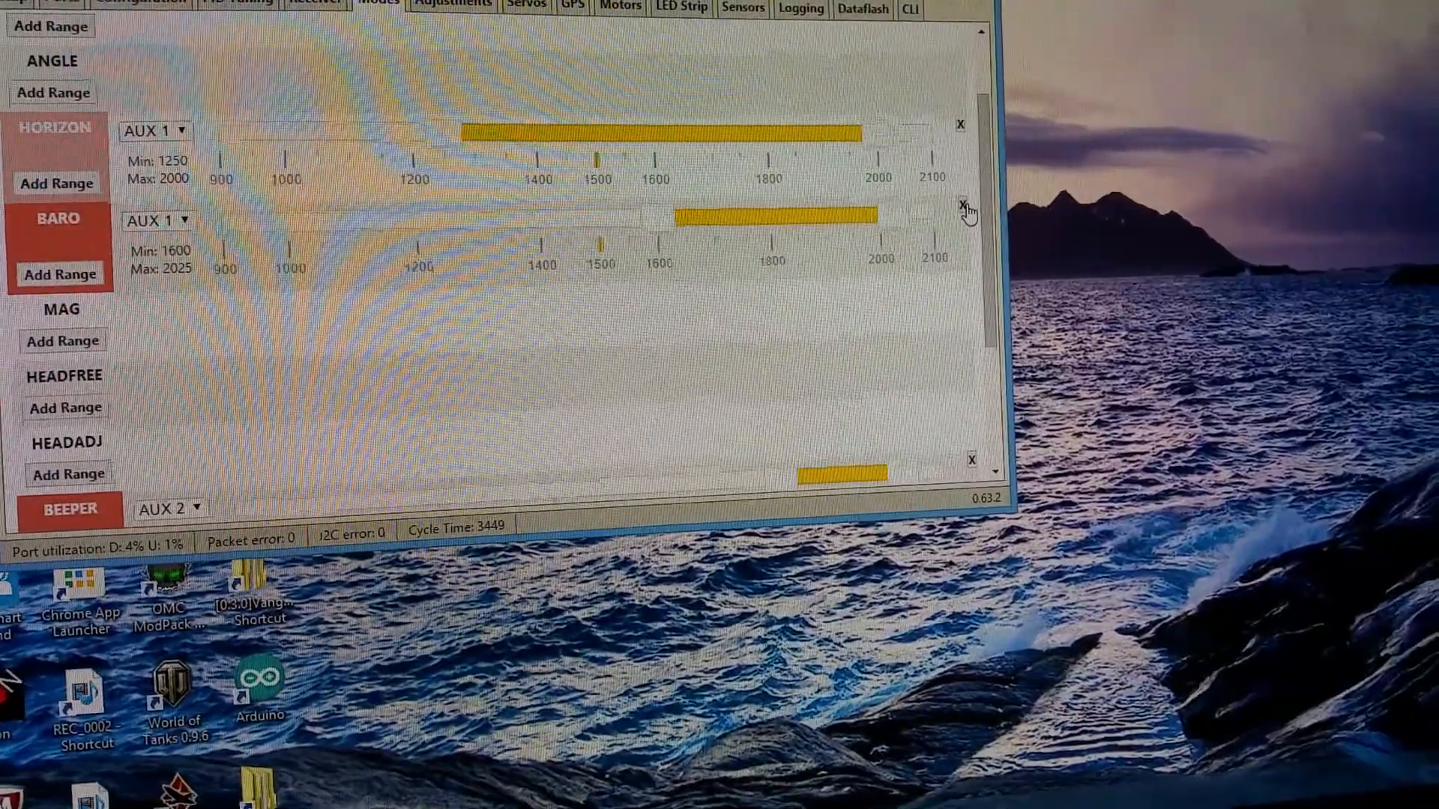
scroll(down, 3)
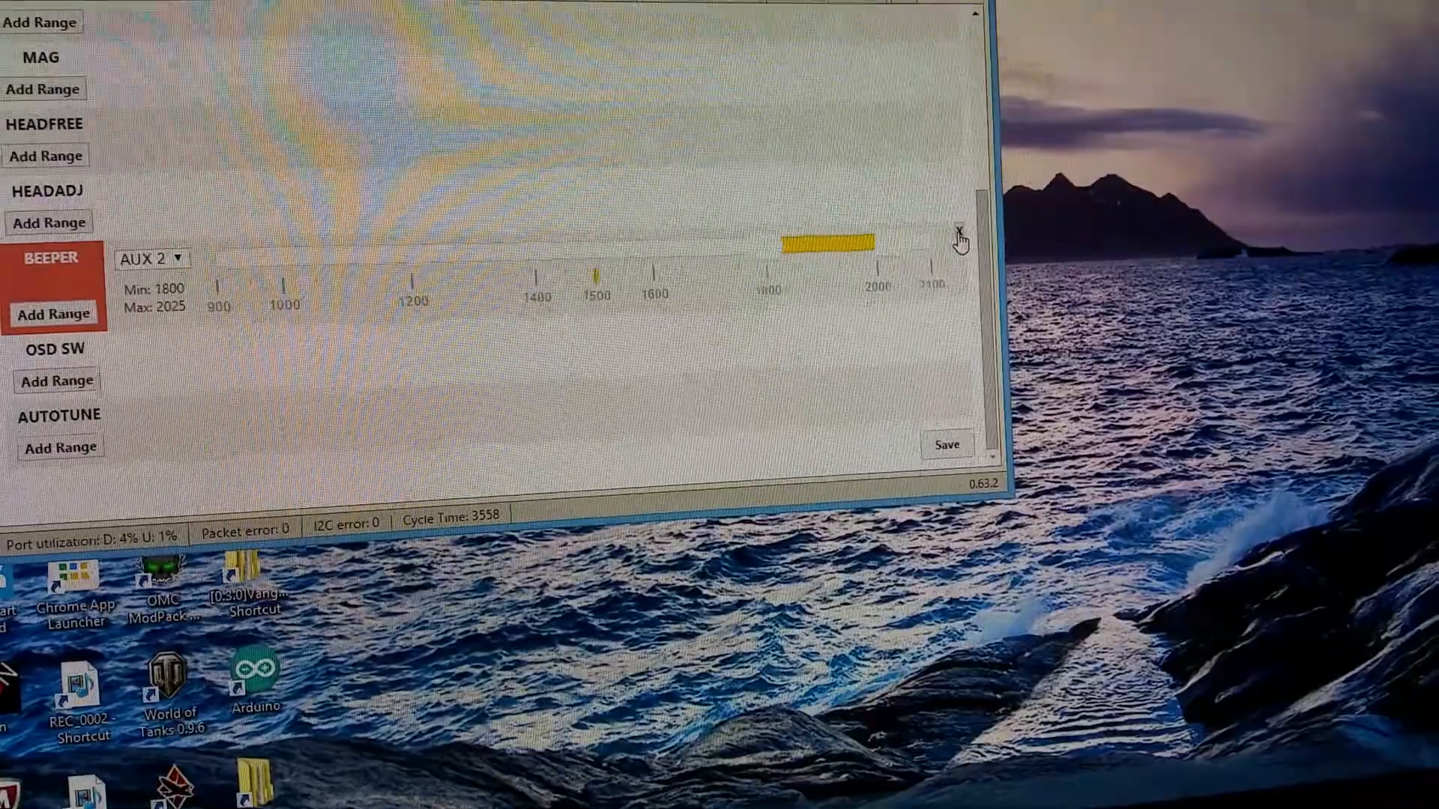
scroll(up, 3)
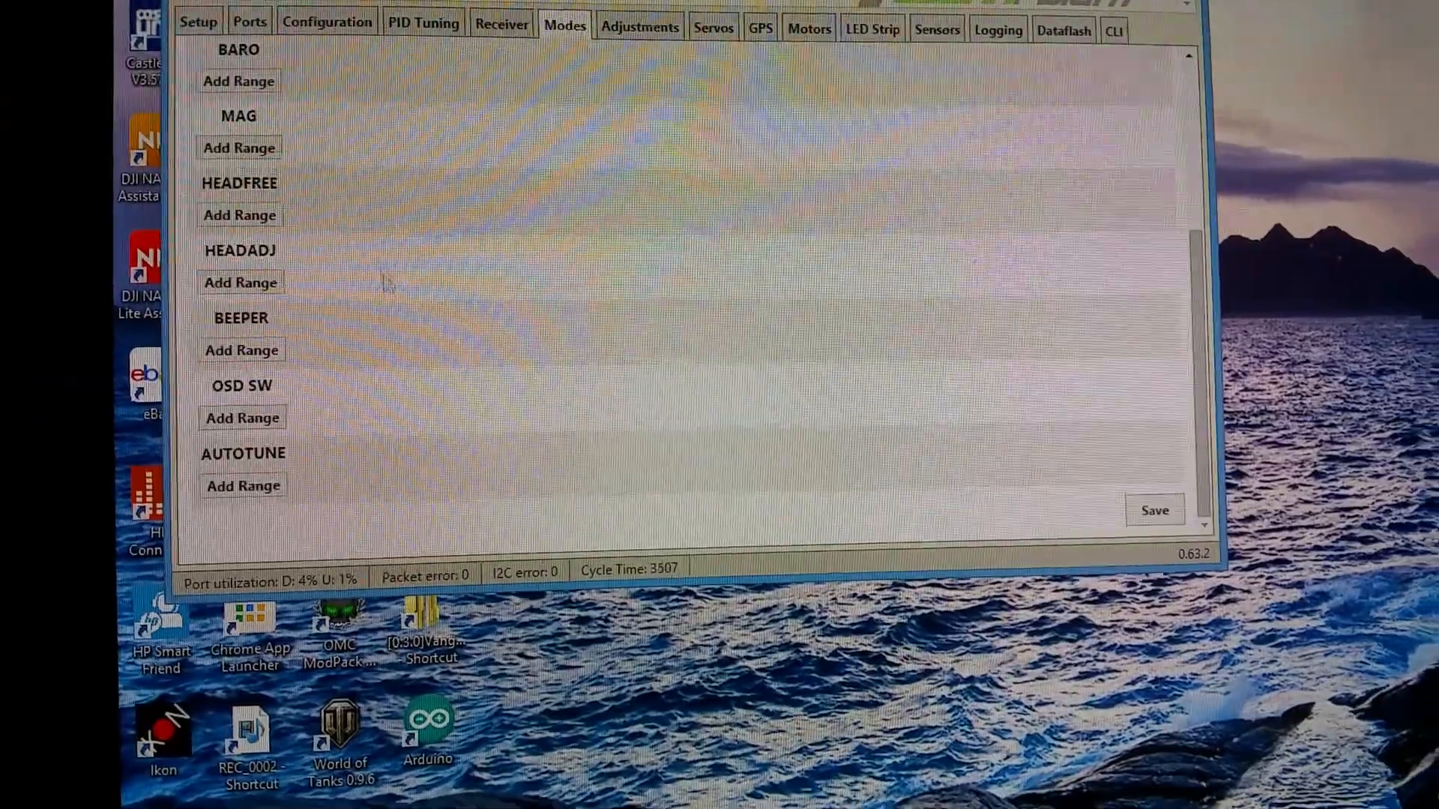
Add a HORIZON range on AUX 1 spanning 1250–2000
click(242, 486)
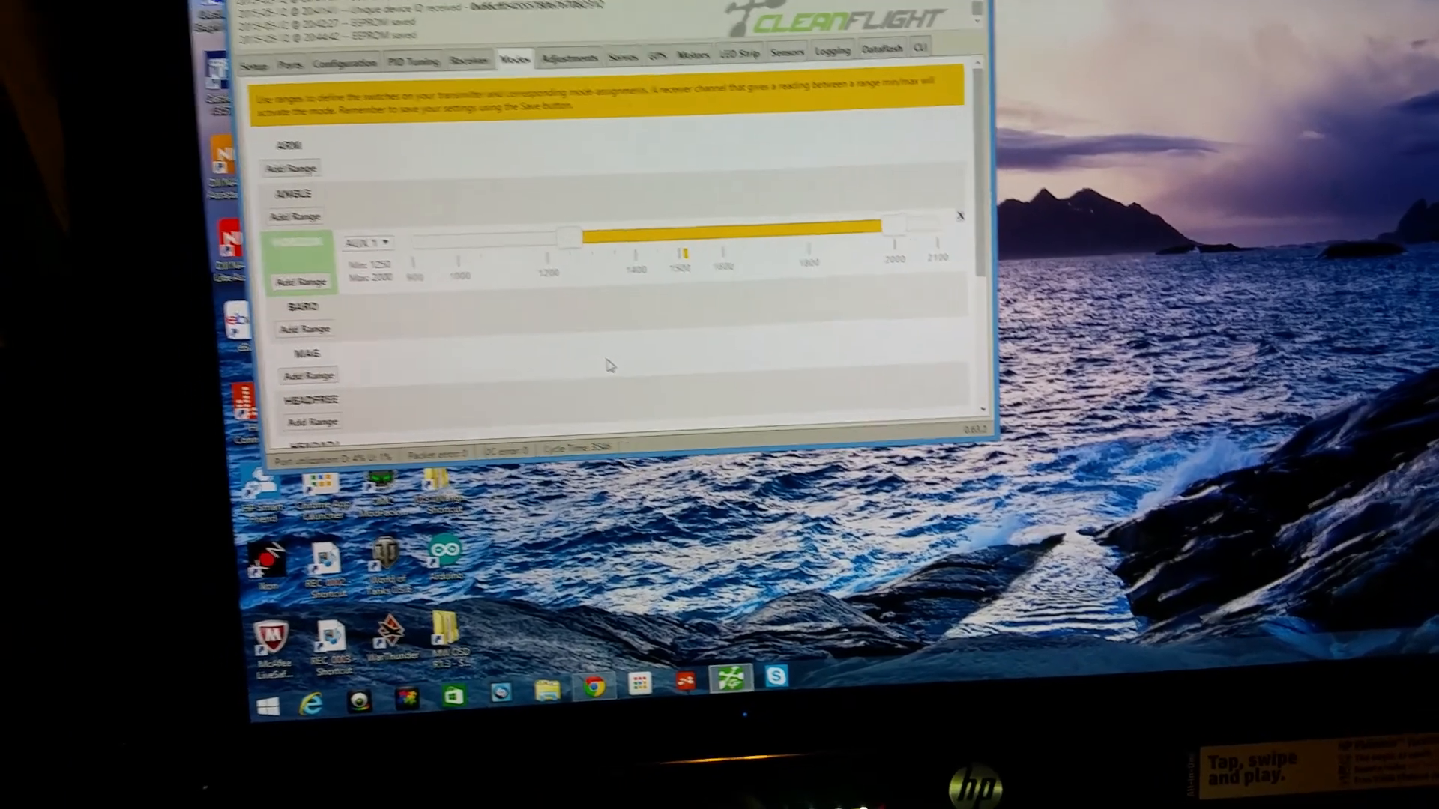
Scroll the Modes page to save the HORIZON AUX 1 range
scroll(down, 3)
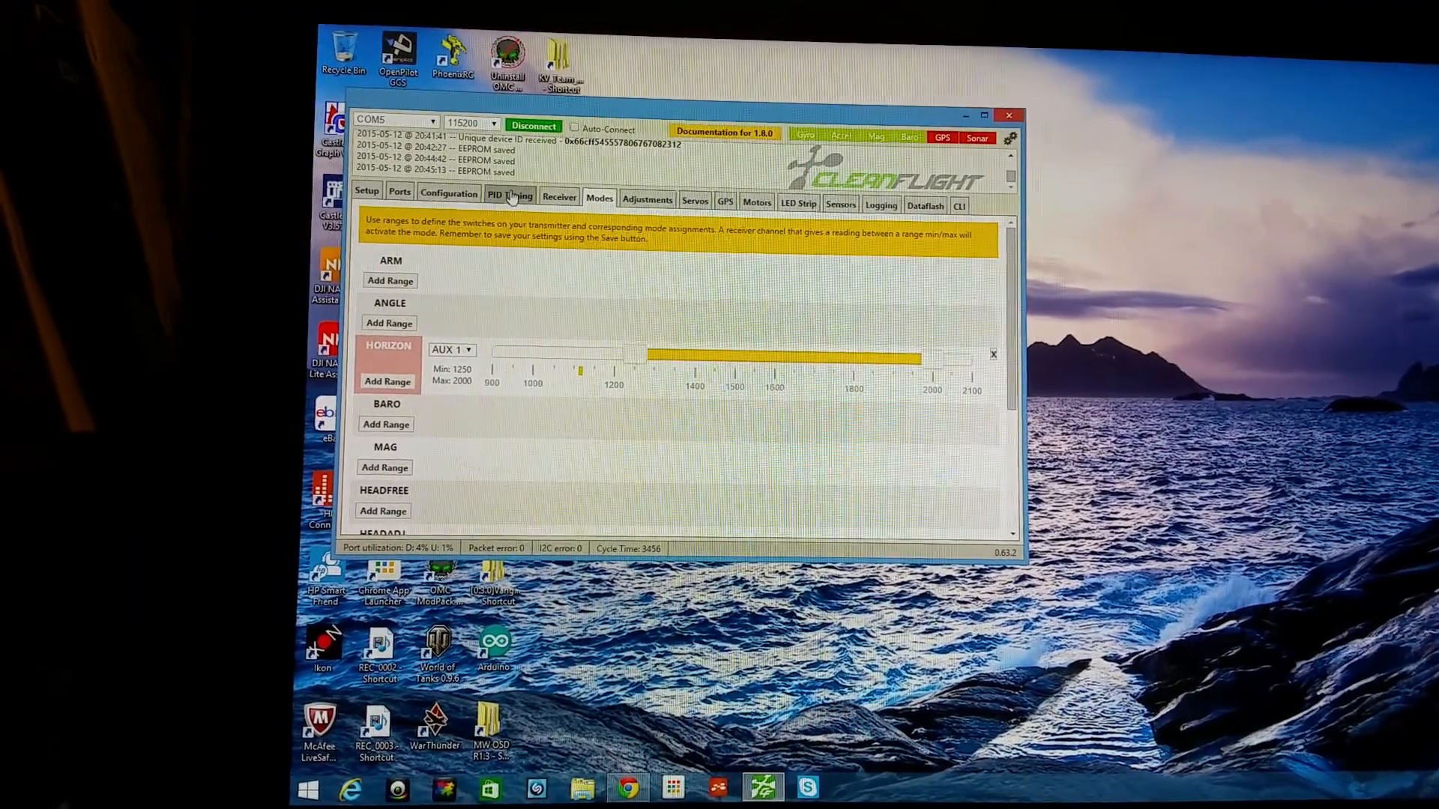
Go through PID Tuning to the Adjustments tab
click(511, 196)
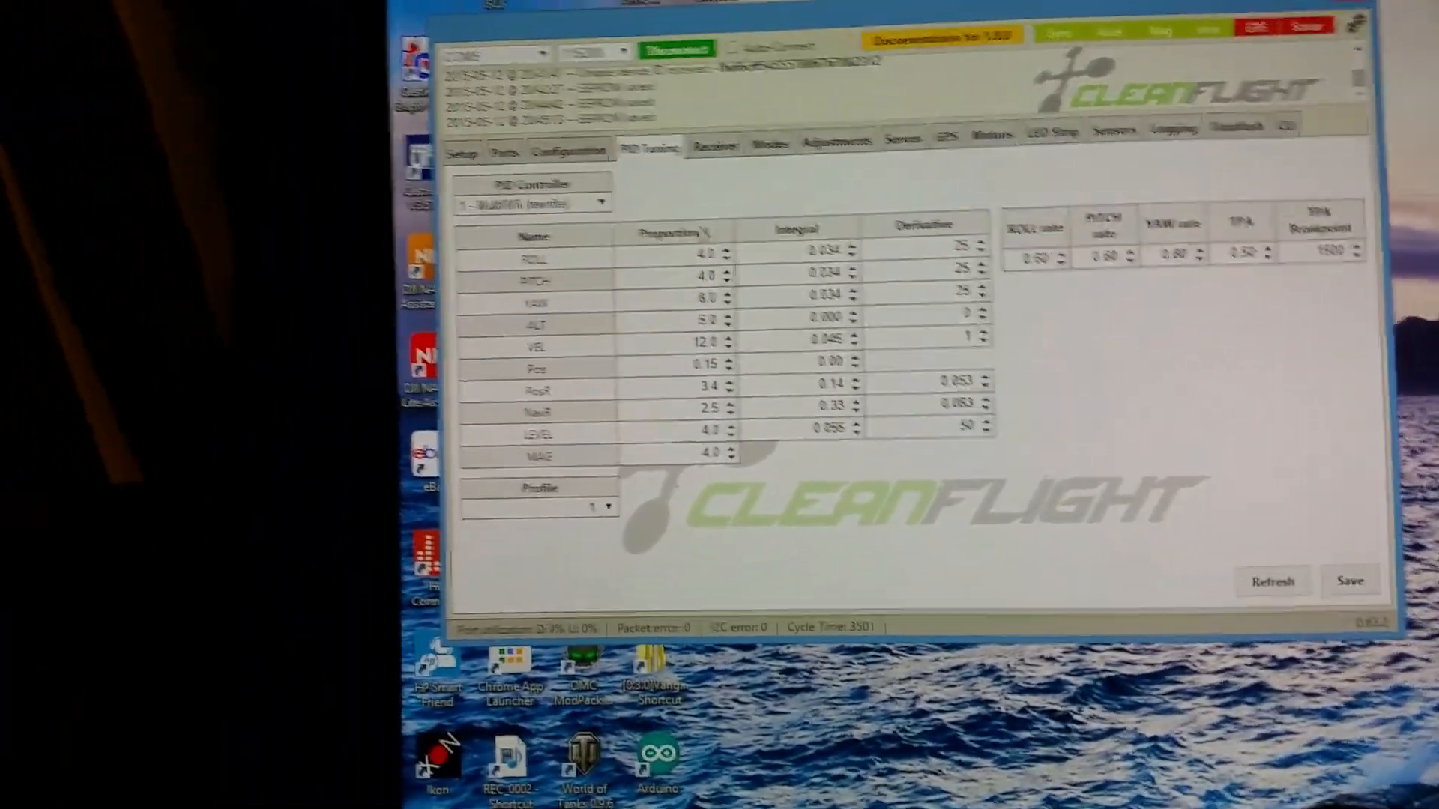
click(829, 158)
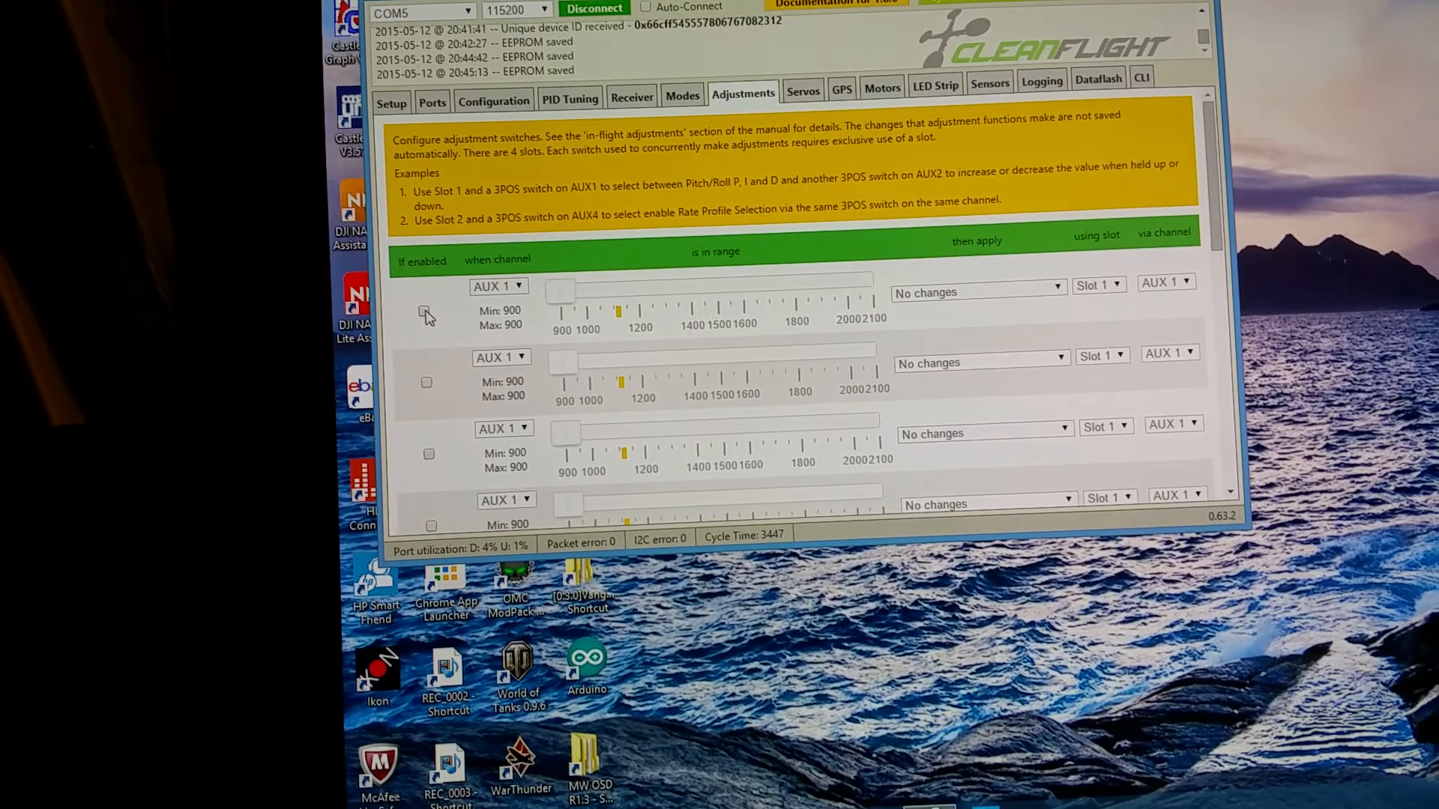
Enable adjustment slots on AUX 1 with ranges 1100–1425, 1300–1700, 1725–2000
click(425, 312)
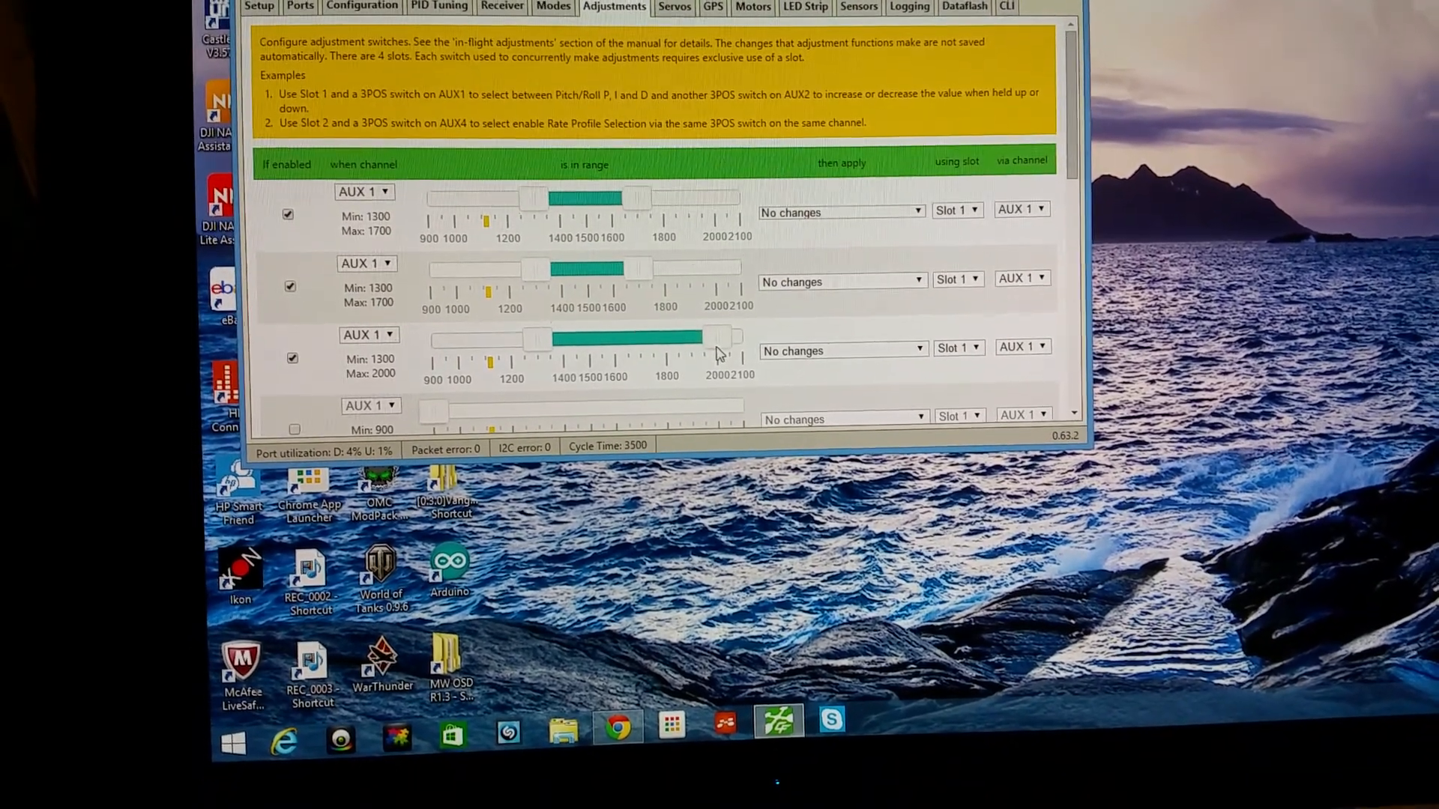
drag(544, 338, 594, 332)
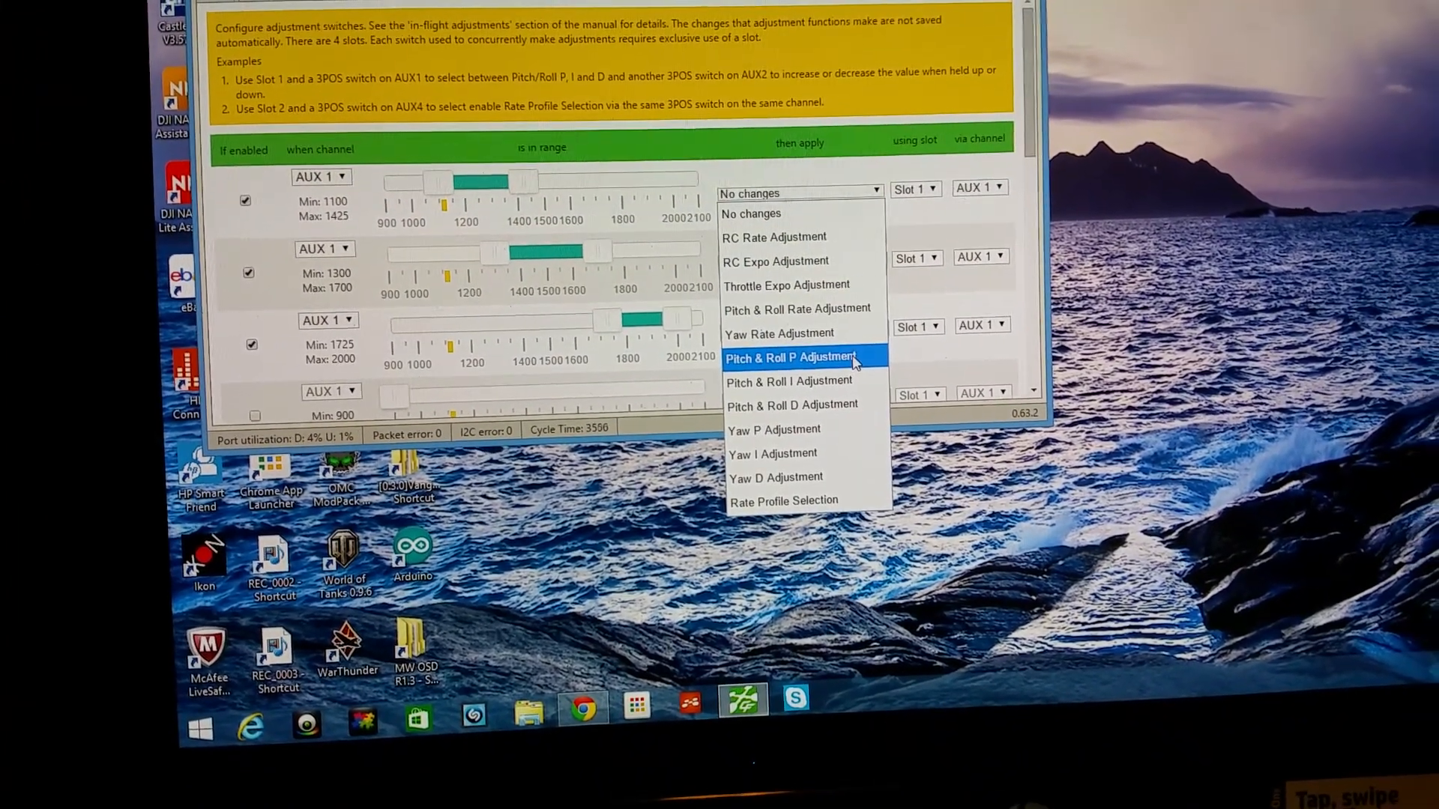
Assign Pitch & Roll P to the first range and D to the third
click(791, 357)
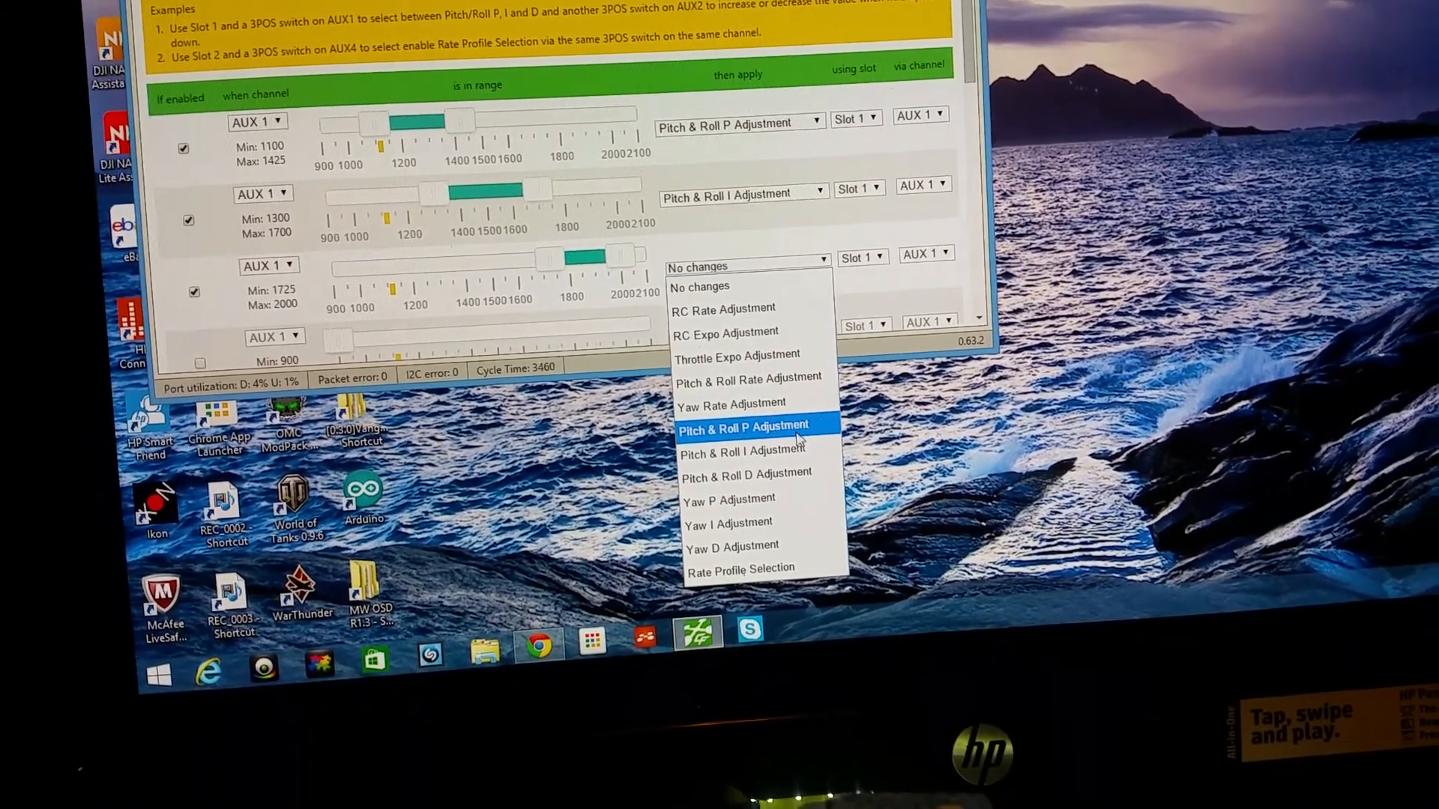
click(747, 472)
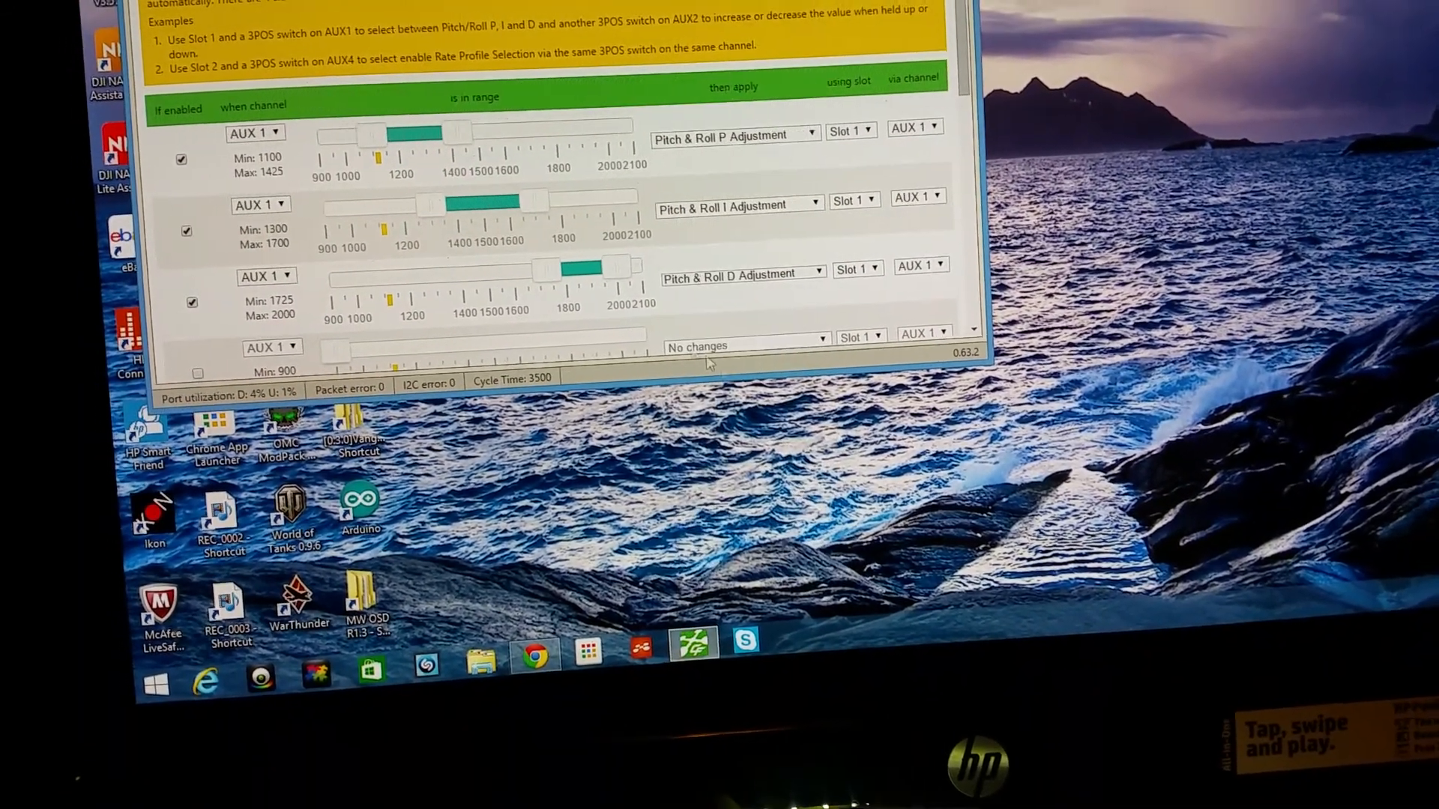